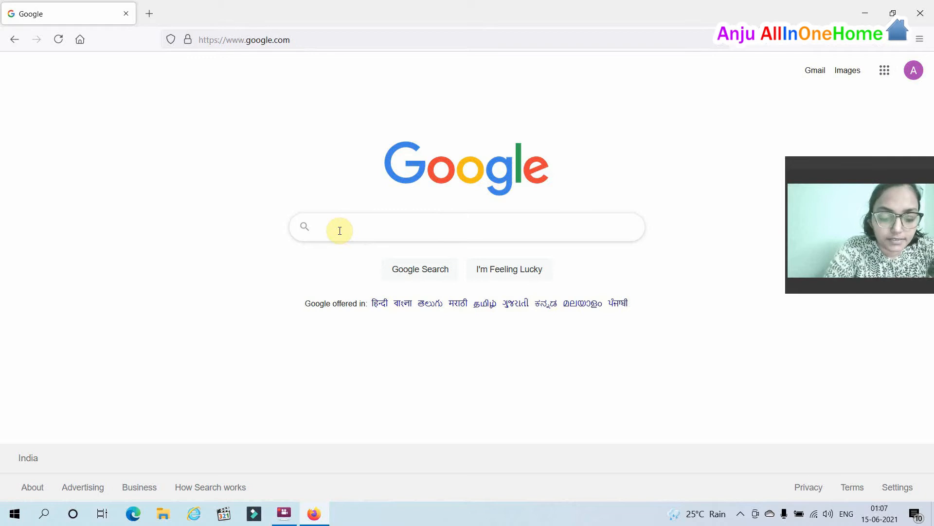
- Search Google for 'google colab'
type("google colab")
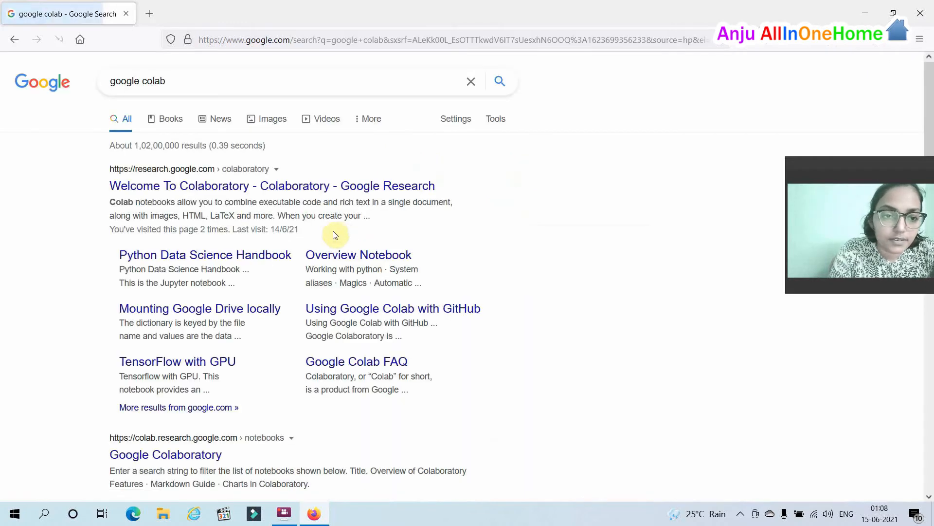
mouse_move(190, 189)
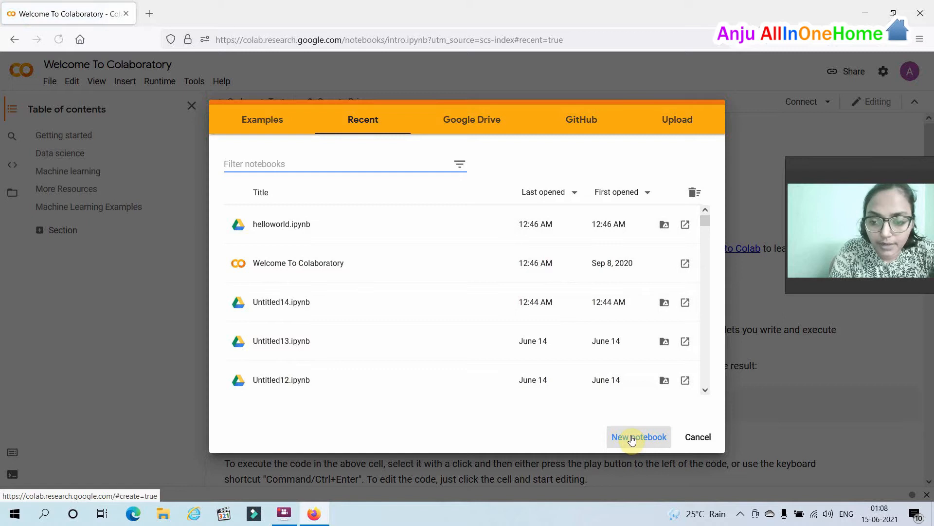
- Create a new blank notebook from the Colab open-notebook dialog
left_click(697, 436)
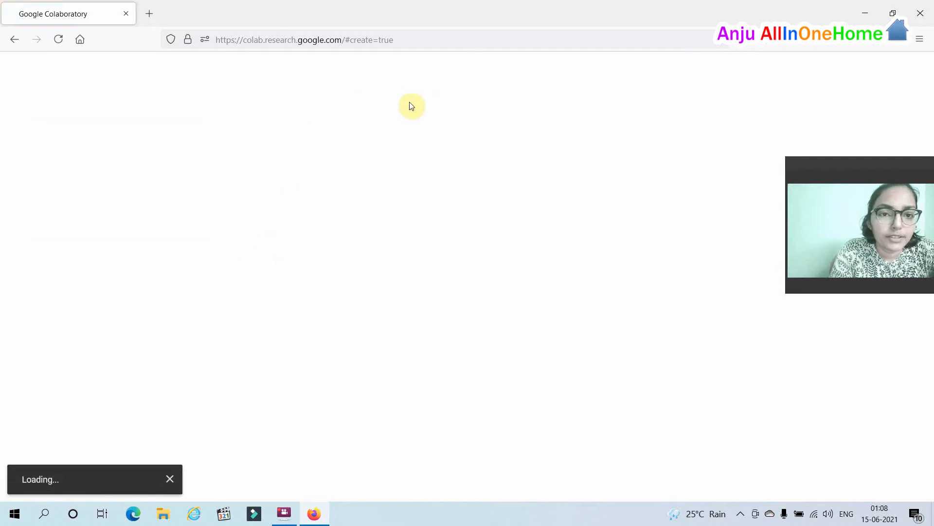
mouse_move(498, 156)
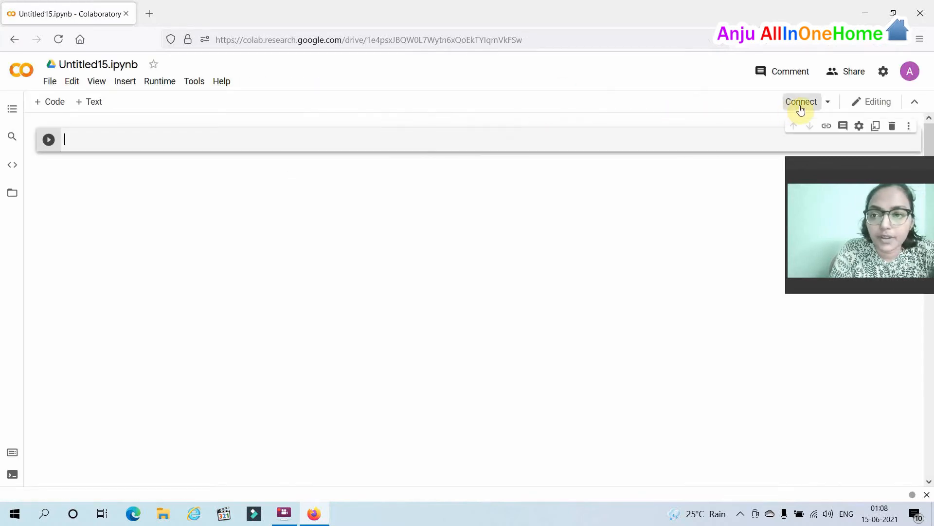
- Connect Untitled15.ipynb to a hosted runtime from the Connect dropdown
left_click(802, 101)
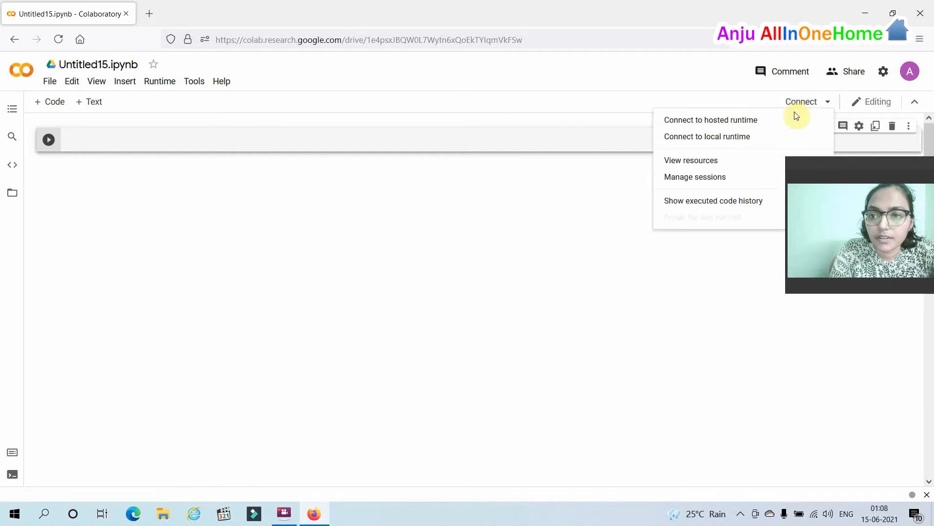
mouse_move(707, 136)
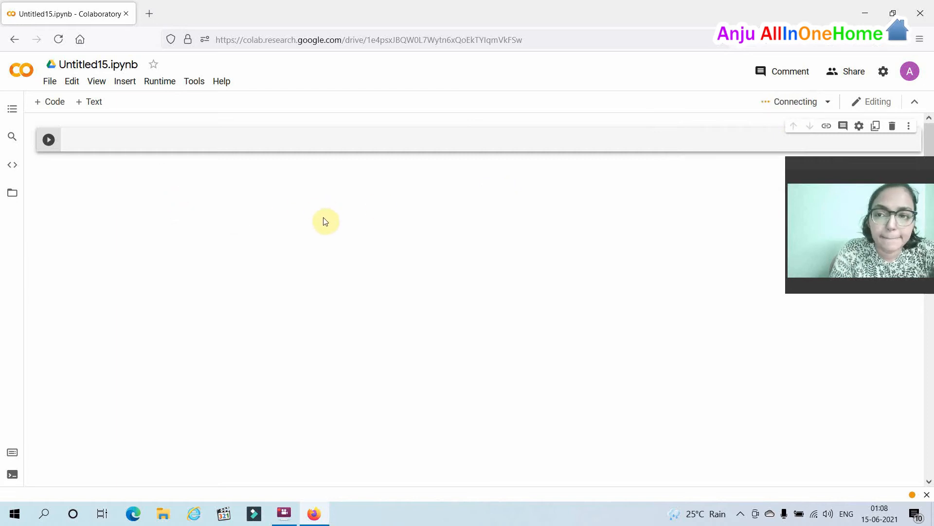
mouse_move(795, 102)
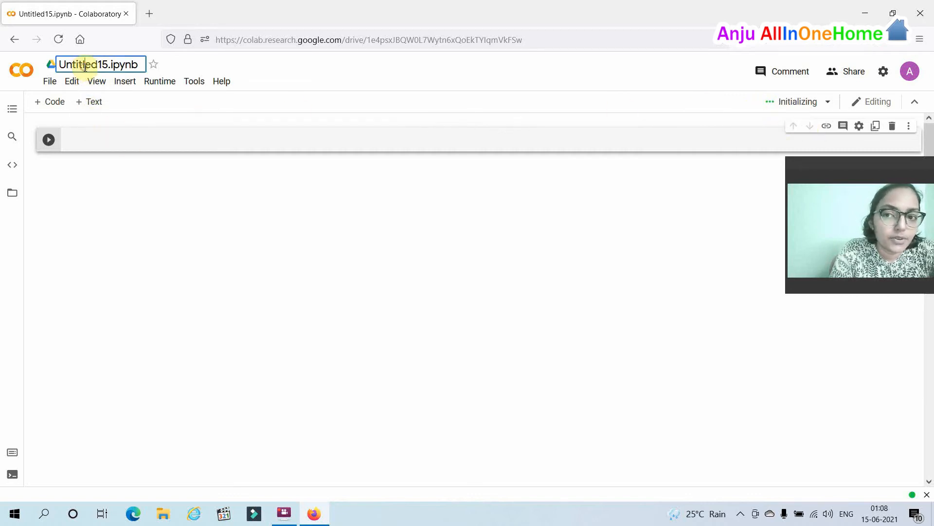
- Rename Untitled15.ipynb to 'hello.ipynb' and save the change
double_click(83, 64)
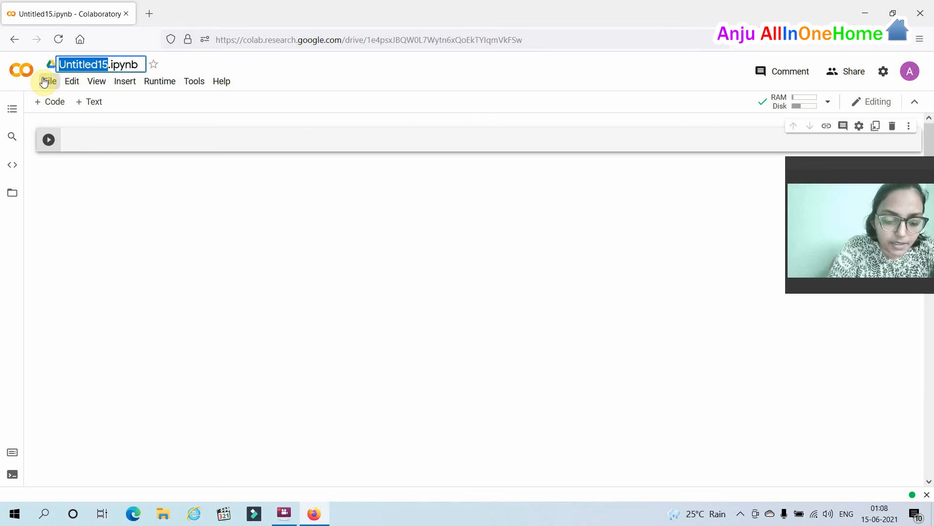
type("hello.ipynb")
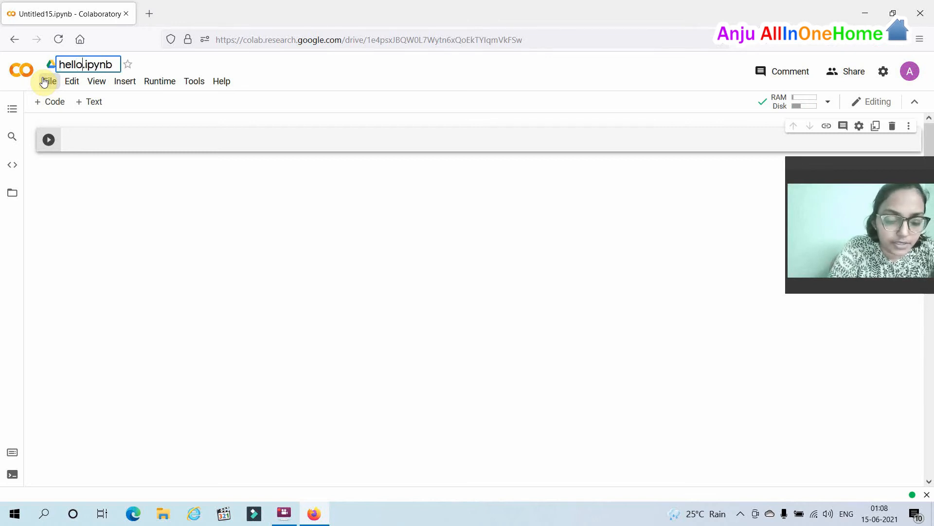
double_click(95, 64)
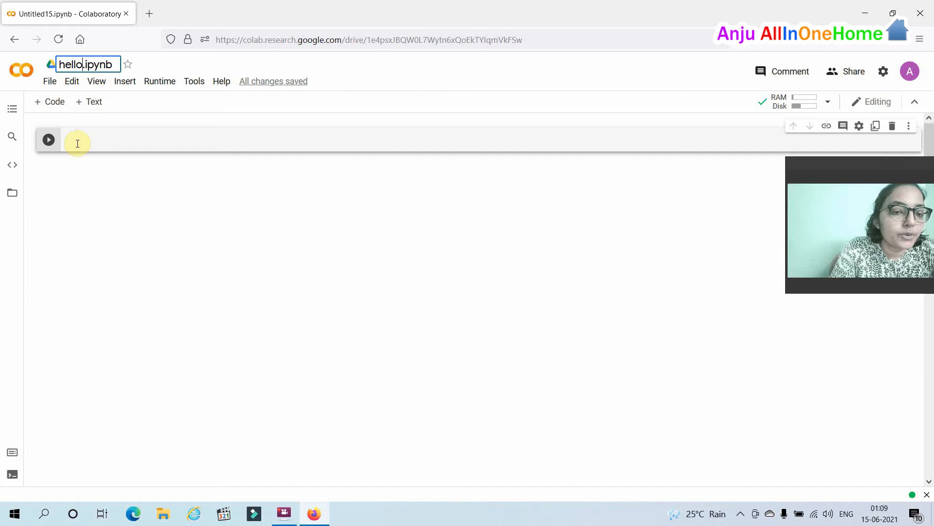
left_click(76, 139)
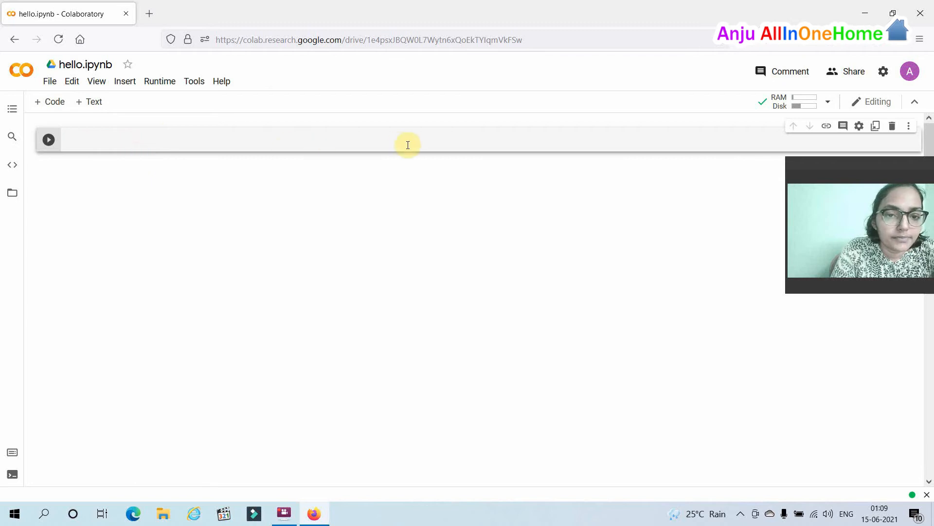
- Add two empty code cells below the first and return to the first cell
left_click(451, 154)
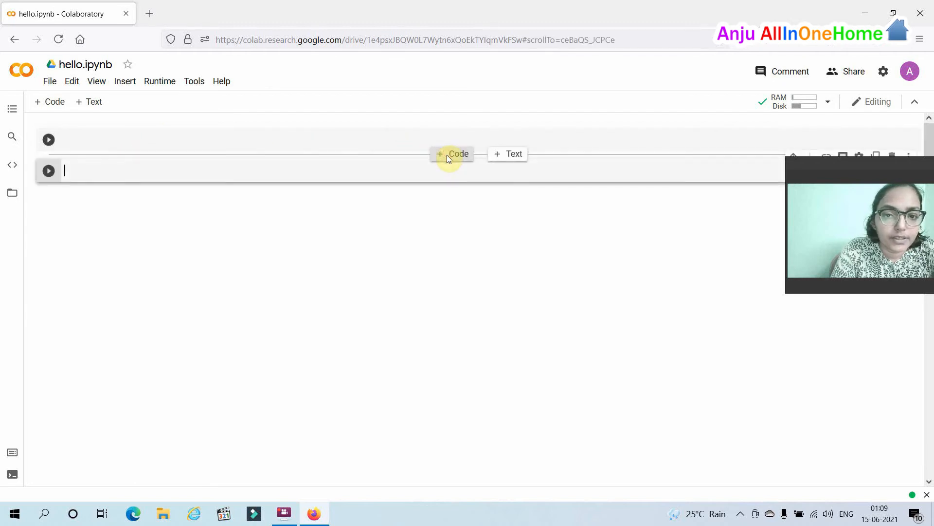
left_click(452, 153)
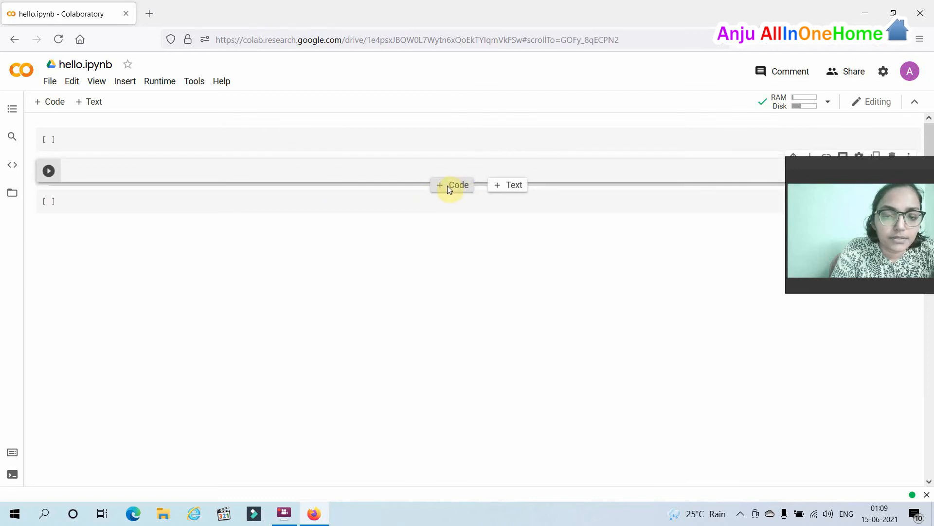
left_click(452, 185)
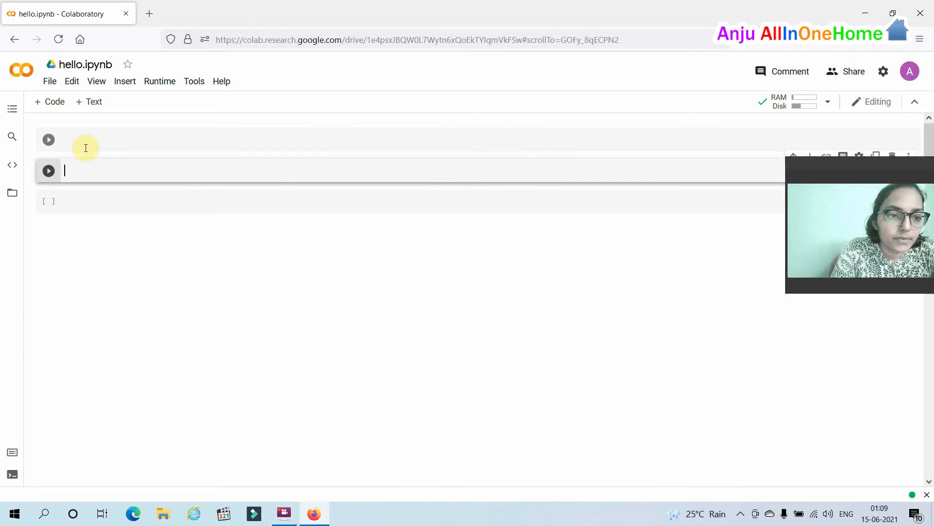
- Enter print('hello world') in the first cell and run it, producing 'hello world'
type("print('")
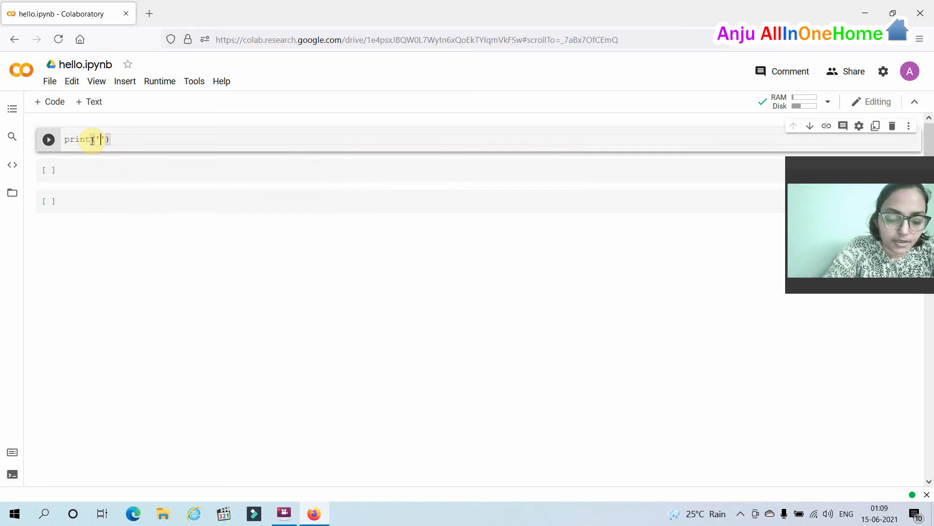
type("hello world")
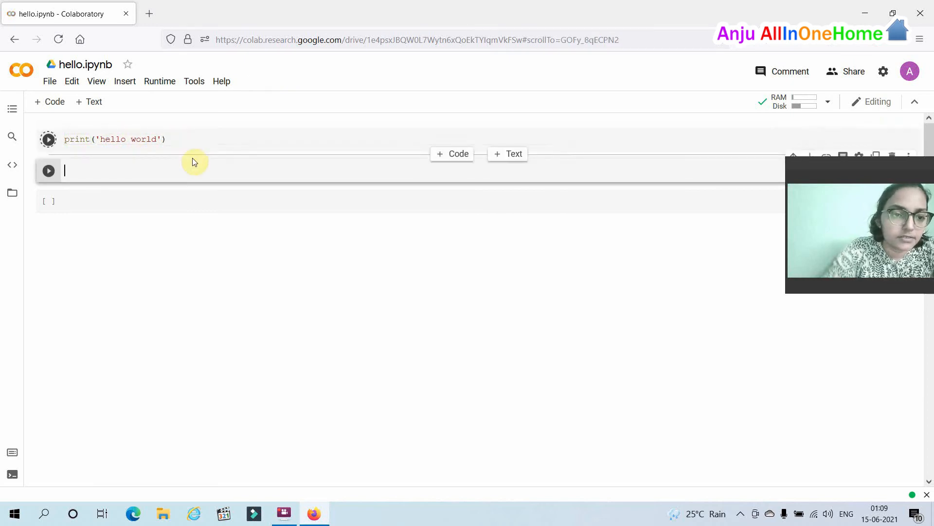
left_click(47, 138)
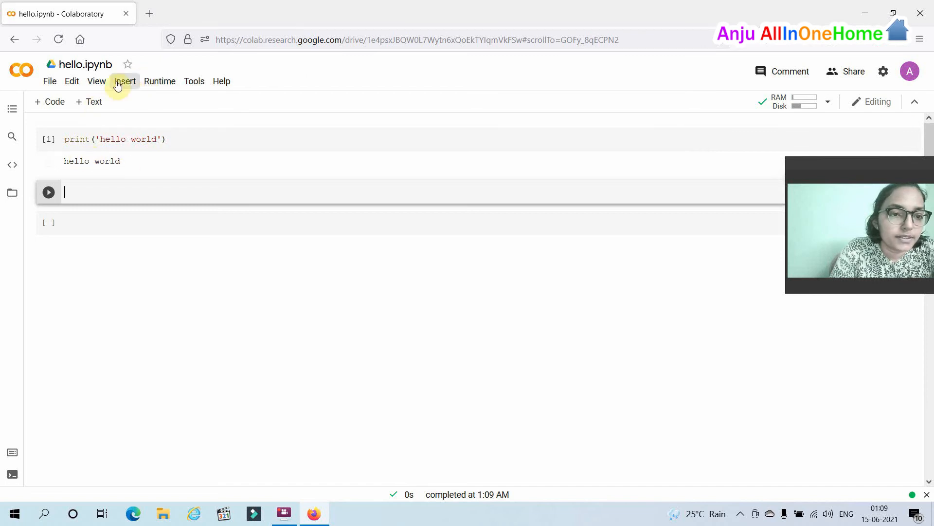
left_click(160, 81)
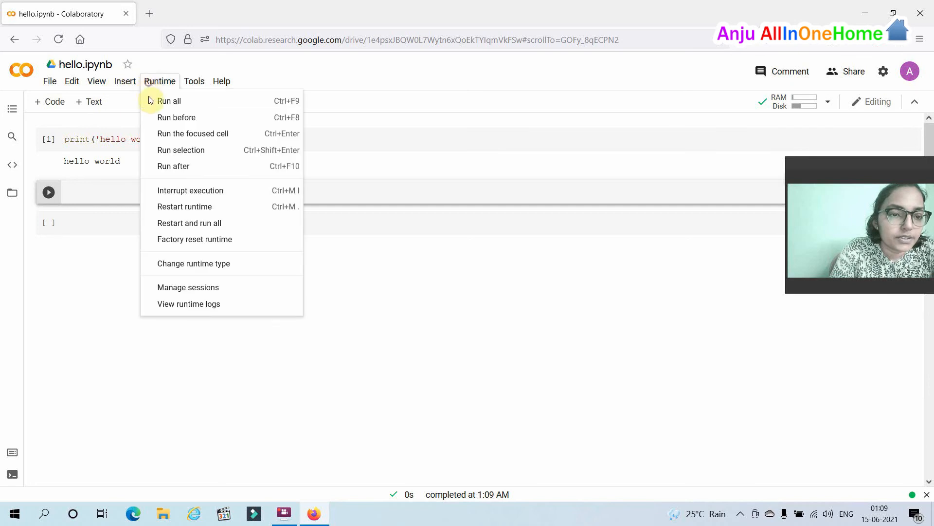
mouse_move(193, 263)
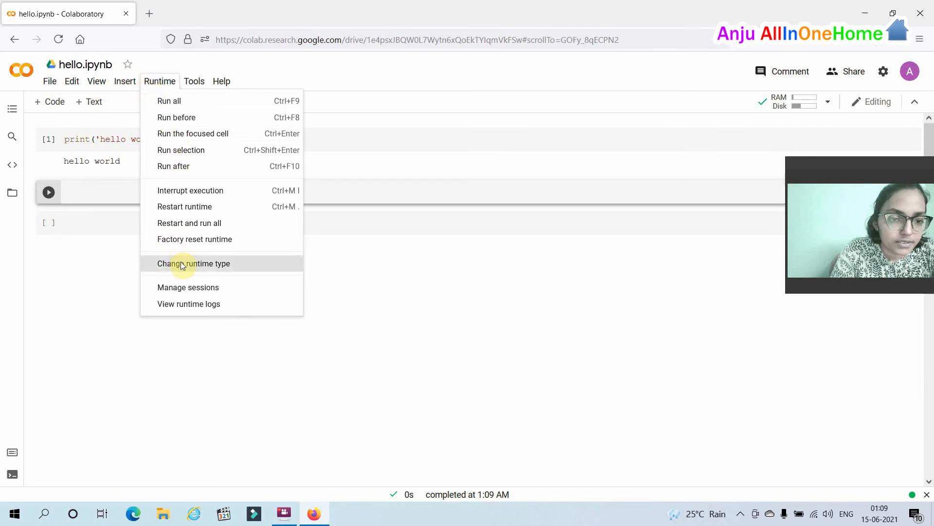